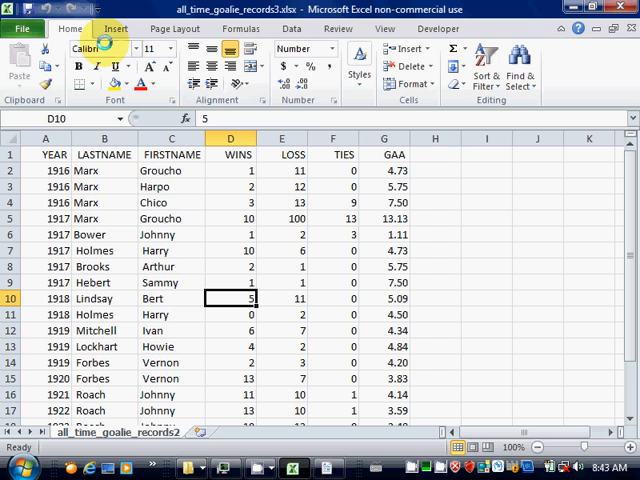
# Start a PivotTable from the goalie records range A1:G21 on a new worksheet.
pyautogui.click(115, 28)
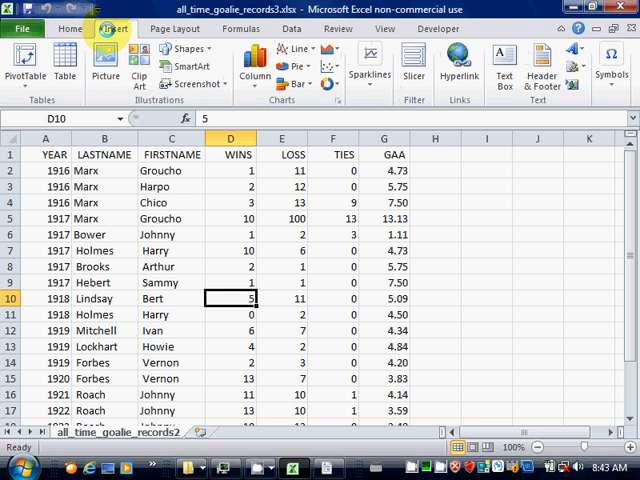
pyautogui.click(25, 68)
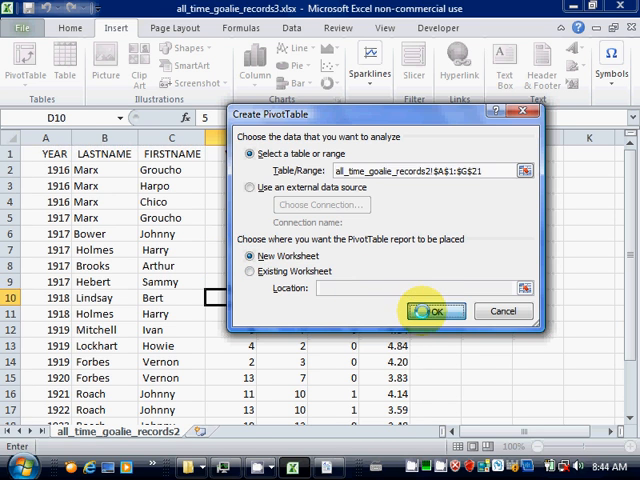
# Build the pivot summing WINS with YEAR across columns and LASTNAME down rows.
pyautogui.click(434, 311)
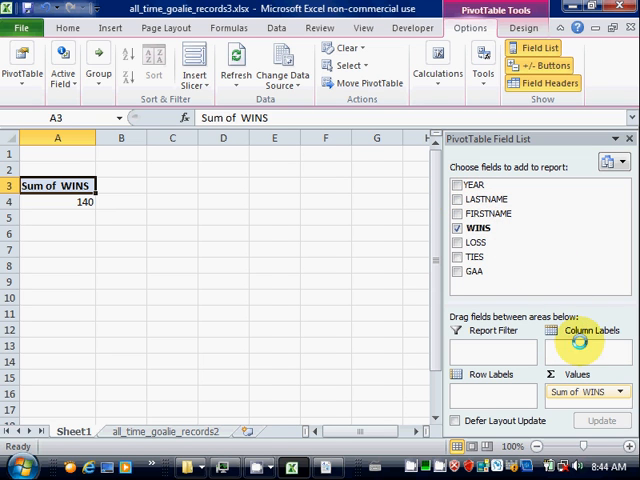
pyautogui.click(459, 185)
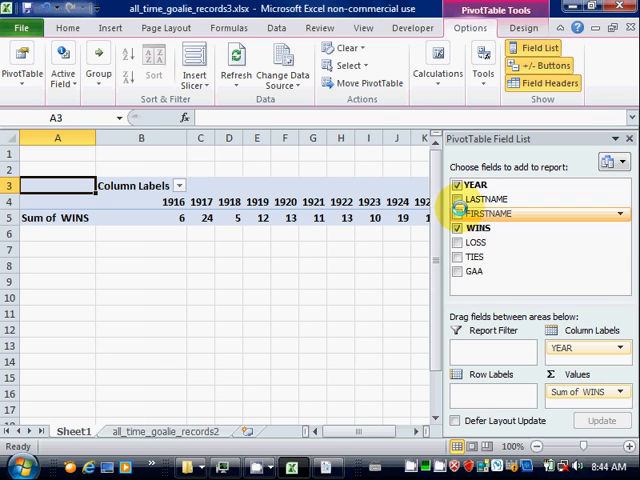
pyautogui.click(459, 199)
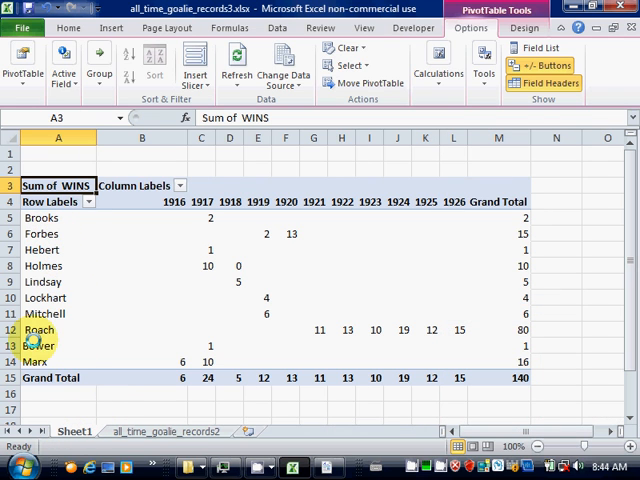
# Rename the wins pivot sheet PIVOT1, then return to all_time_goalie_records2.
pyautogui.click(40, 361)
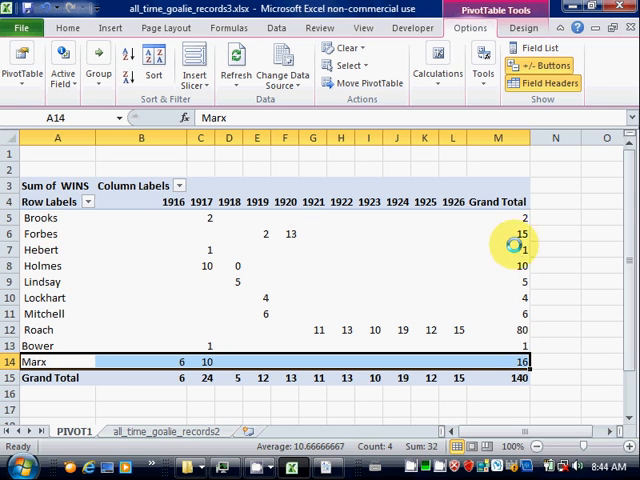
pyautogui.click(497, 202)
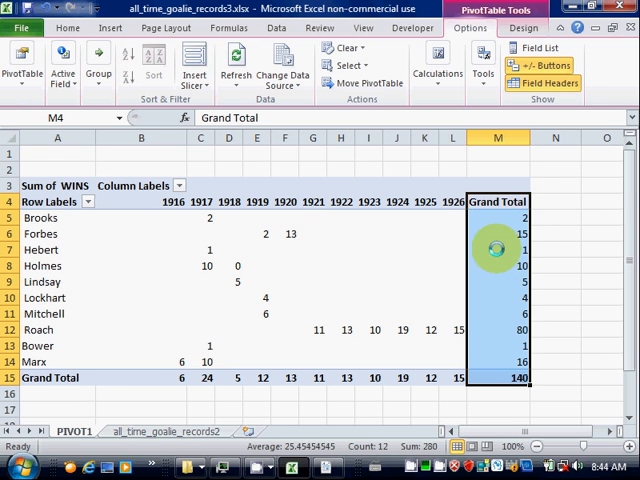
pyautogui.click(40, 330)
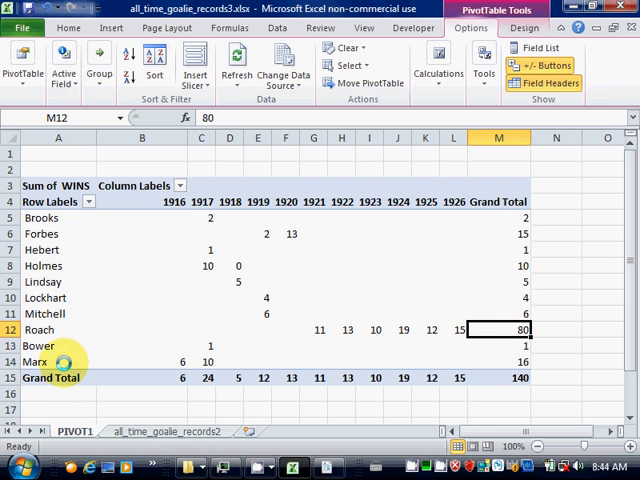
pyautogui.click(58, 361)
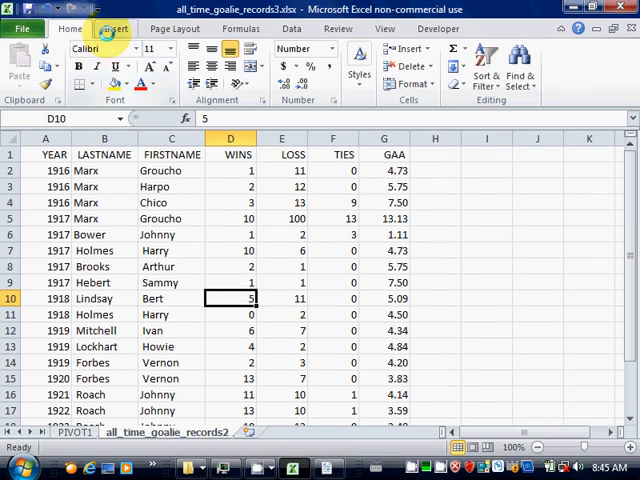
# Insert a second PivotTable of the goalie records on a new sheet, Sheet2.
pyautogui.click(114, 28)
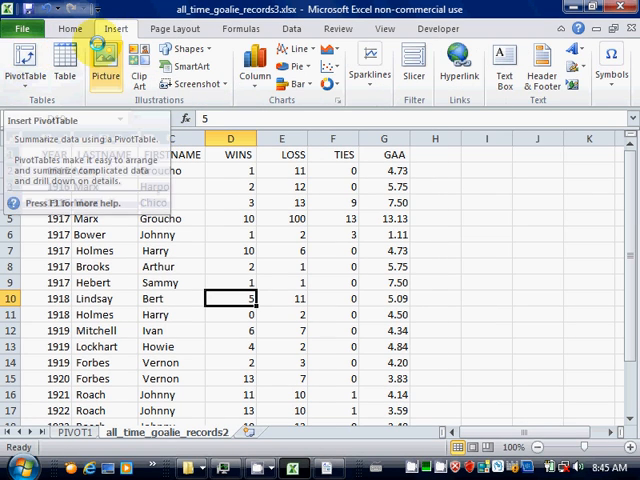
pyautogui.click(24, 70)
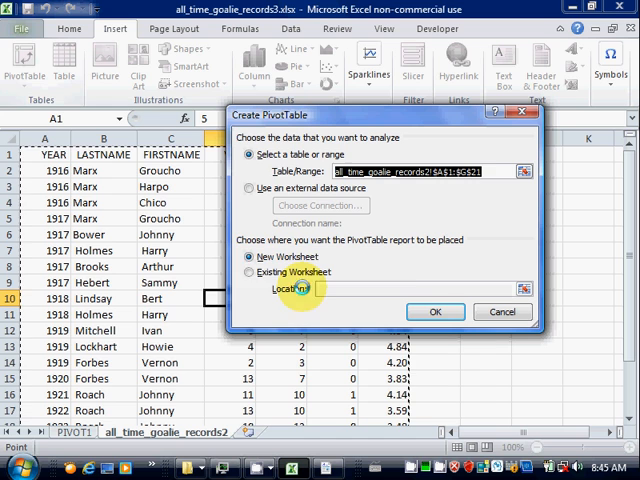
pyautogui.click(435, 311)
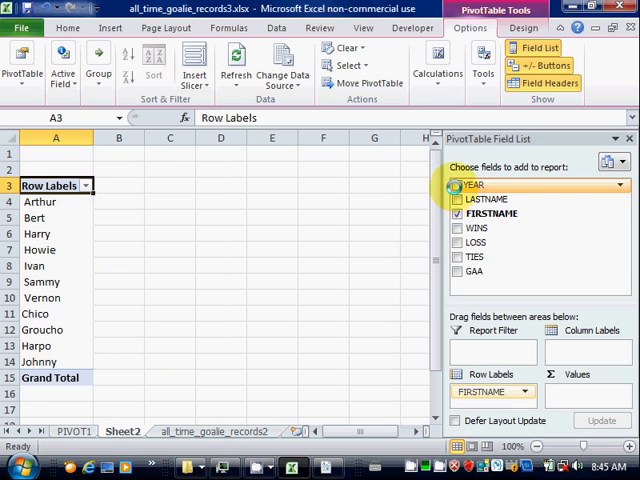
# Add YEAR as column labels and sum LOSS as values, then hide the field list.
pyautogui.click(458, 184)
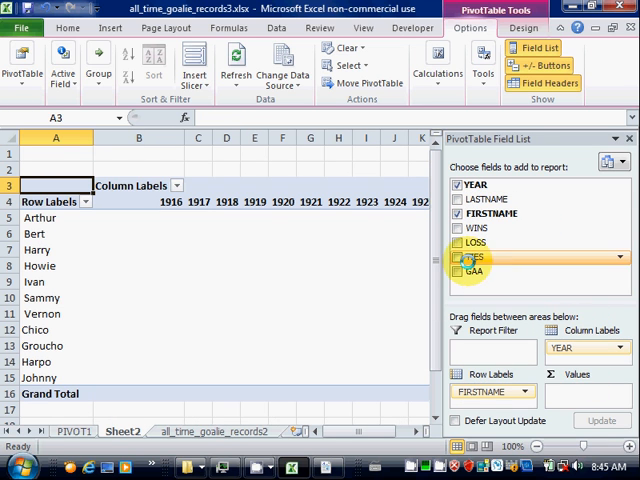
pyautogui.click(459, 242)
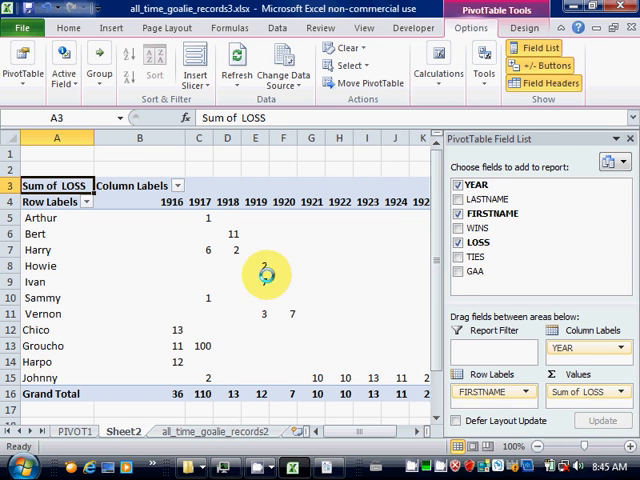
pyautogui.click(537, 47)
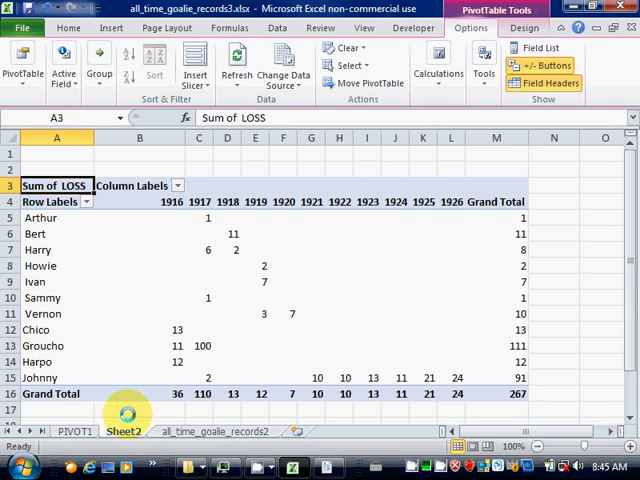
# Rename the Sheet2 tab to PIVOT2.
pyautogui.rightClick(124, 431)
pyautogui.write('PIVOT2')
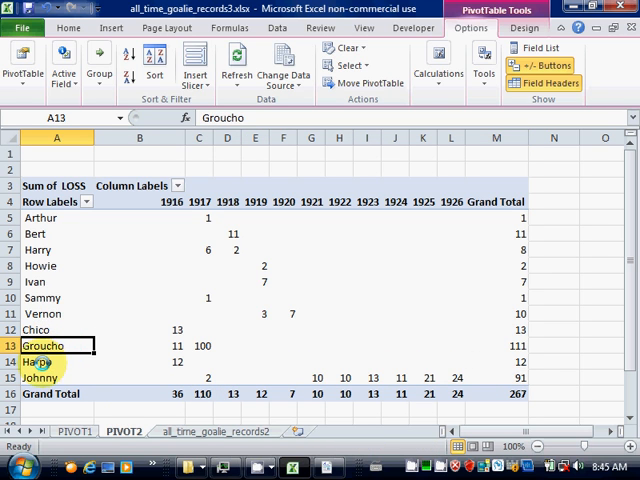
pyautogui.click(40, 362)
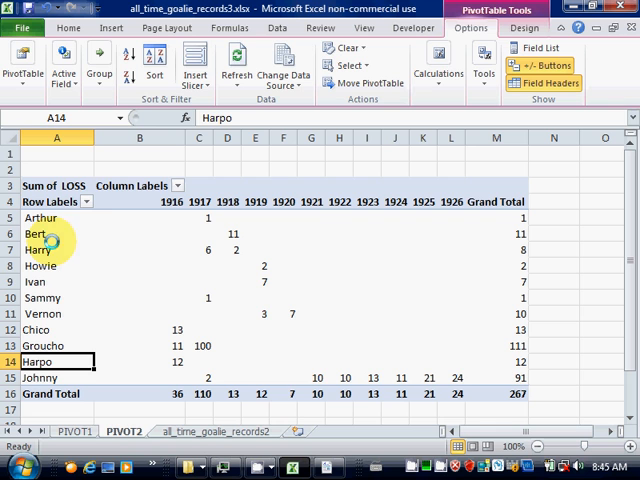
pyautogui.moveTo(100, 249)
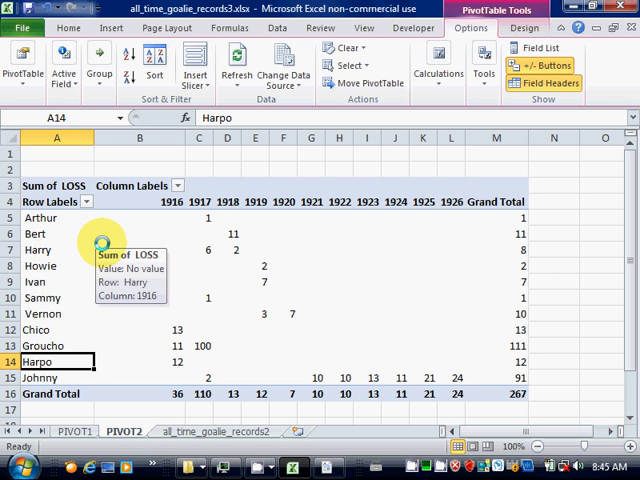